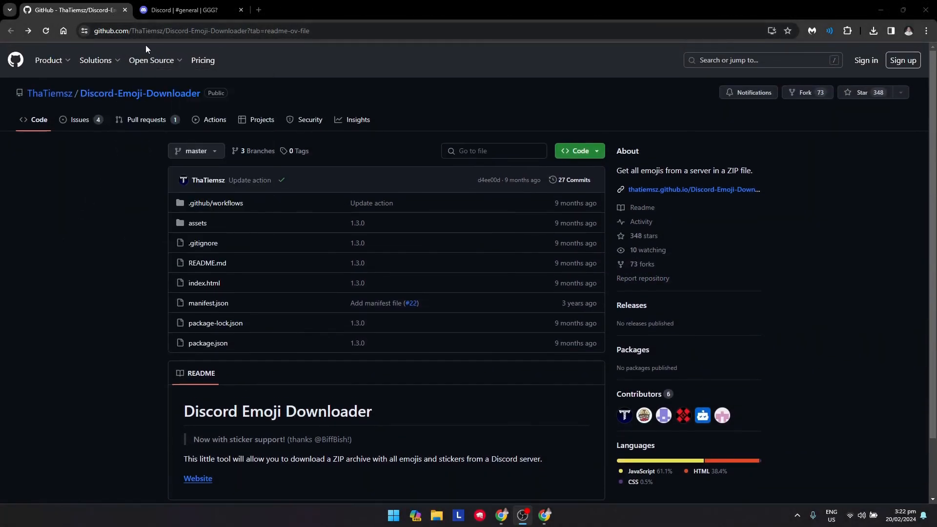
- Reach the project's website from the README link, then return to the Discord server page
click(151, 59)
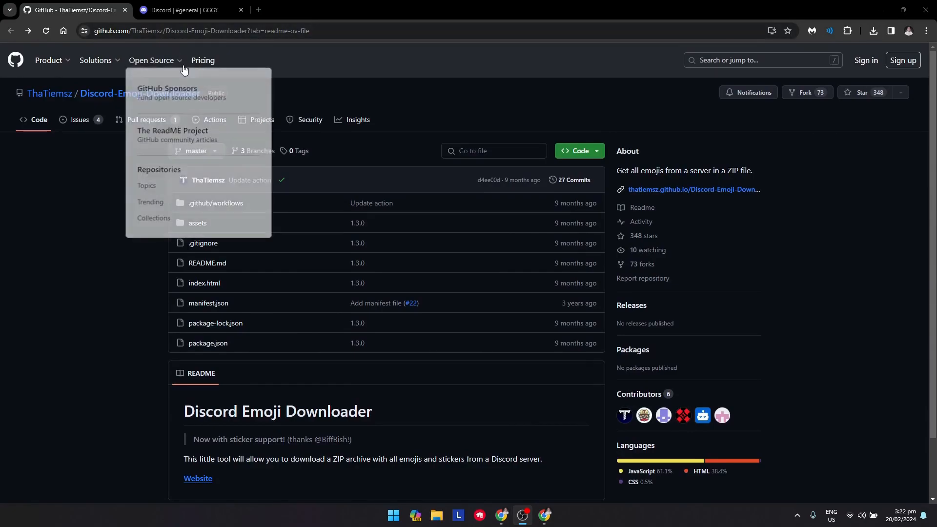
click(119, 241)
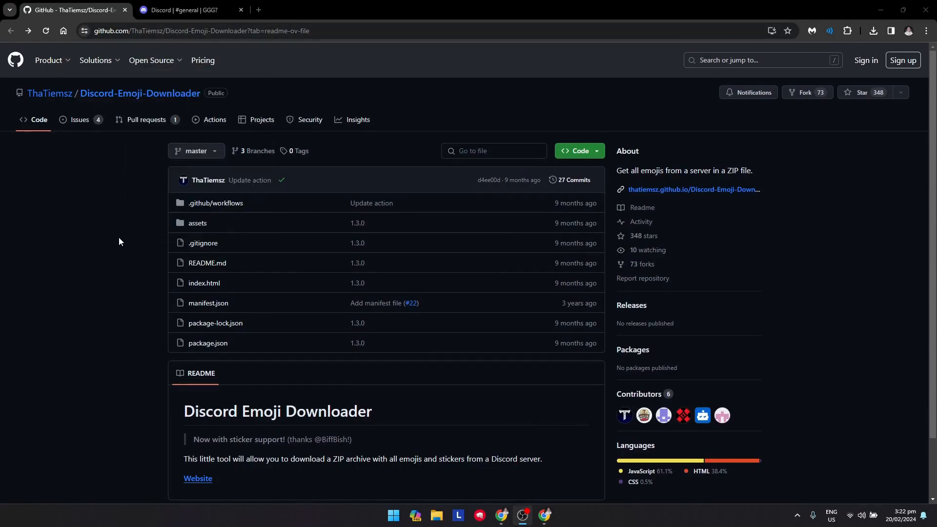
scroll(down, 3)
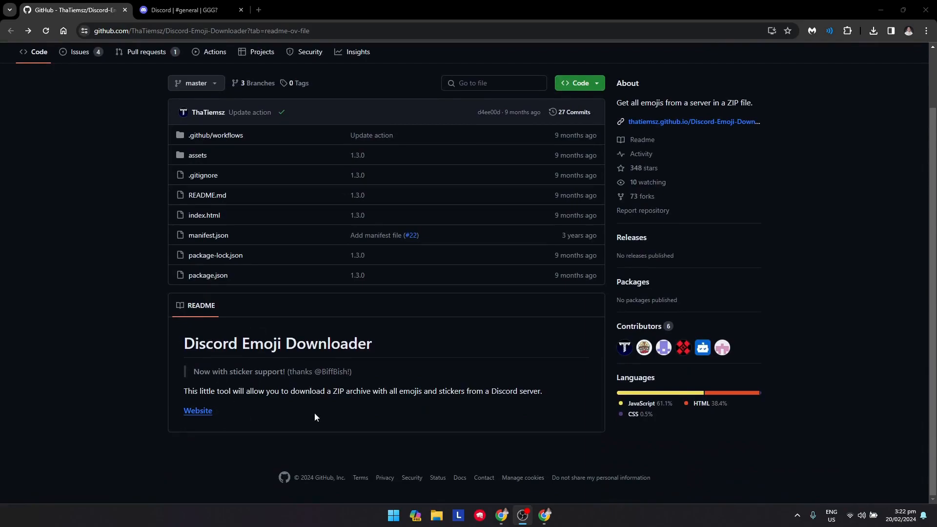
mouse_move(198, 410)
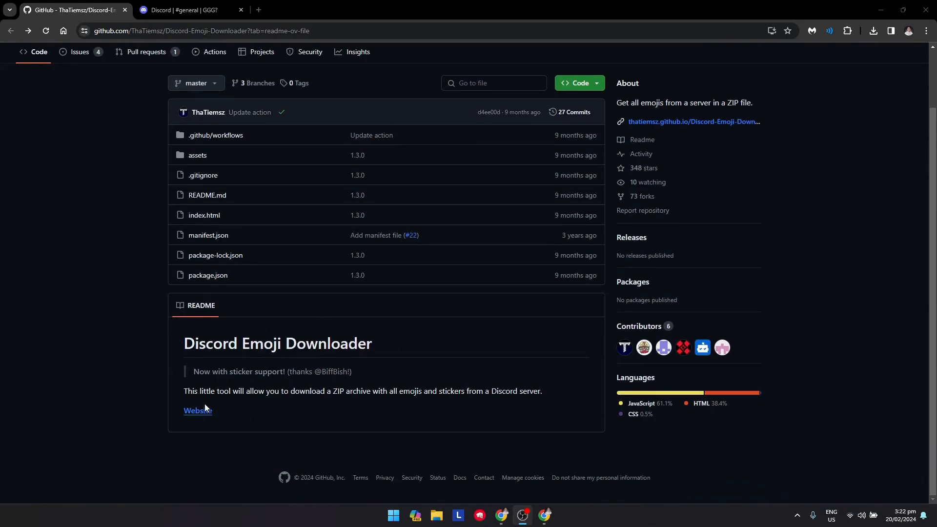
click(196, 410)
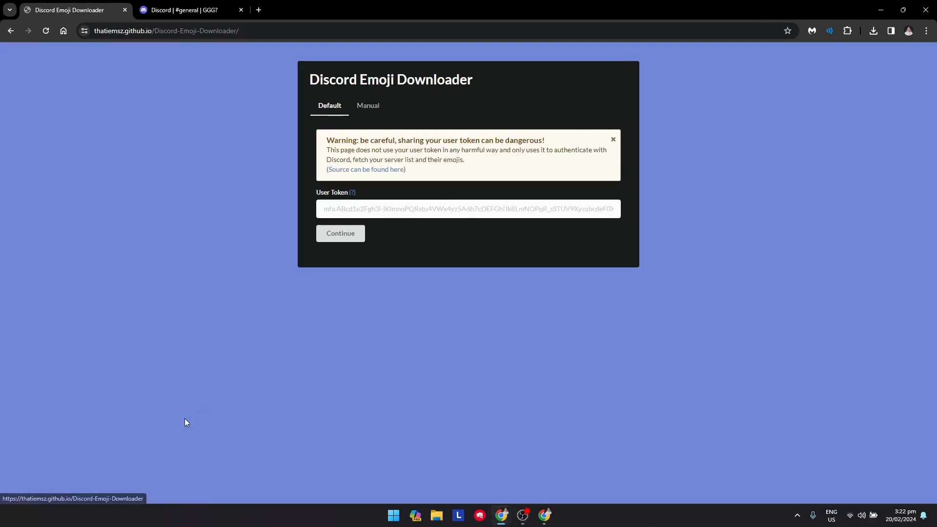
mouse_move(556, 299)
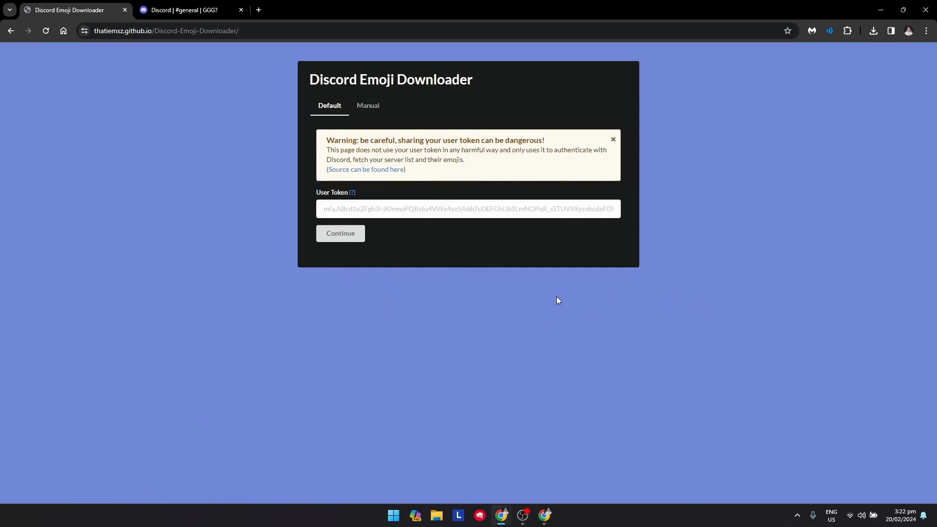
mouse_move(437, 174)
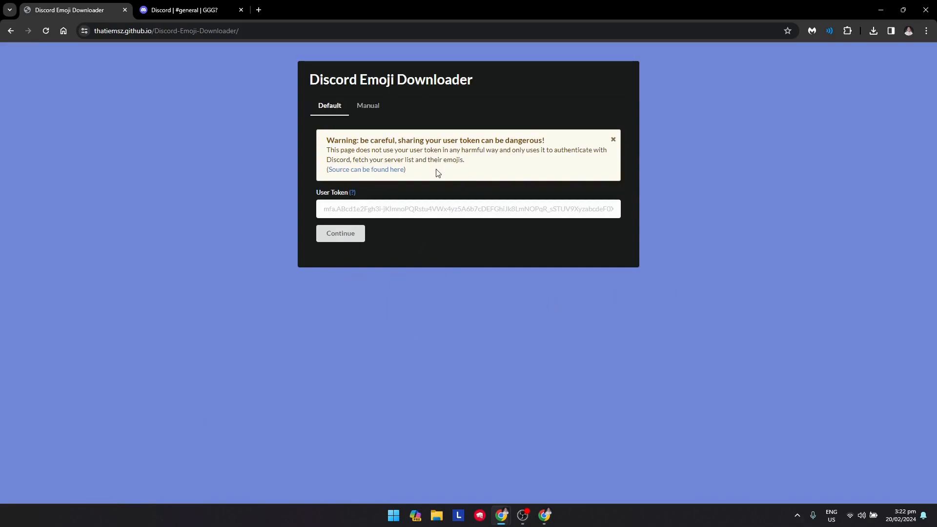
mouse_move(458, 160)
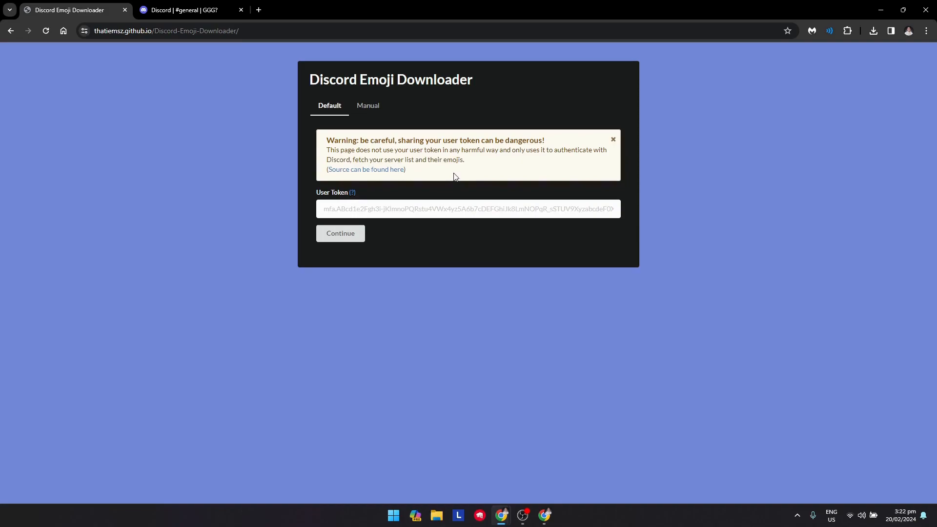
mouse_move(377, 198)
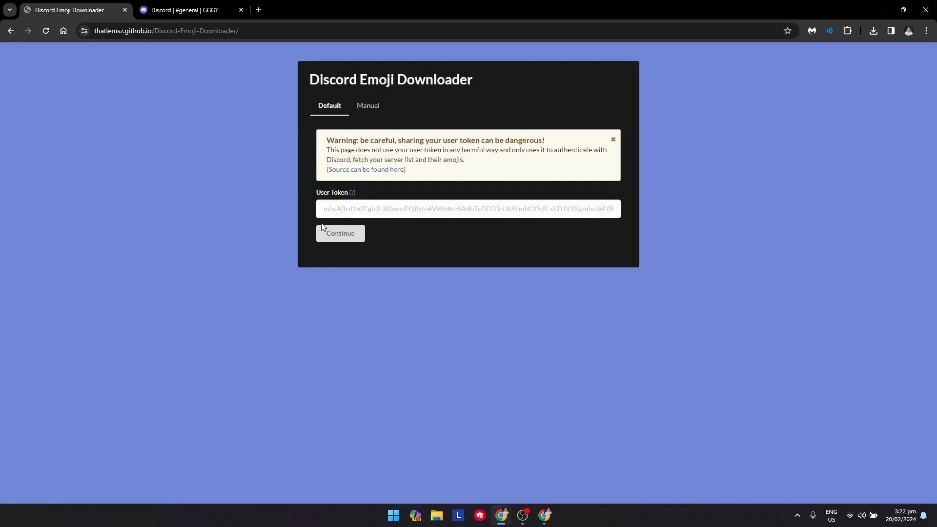
mouse_move(378, 247)
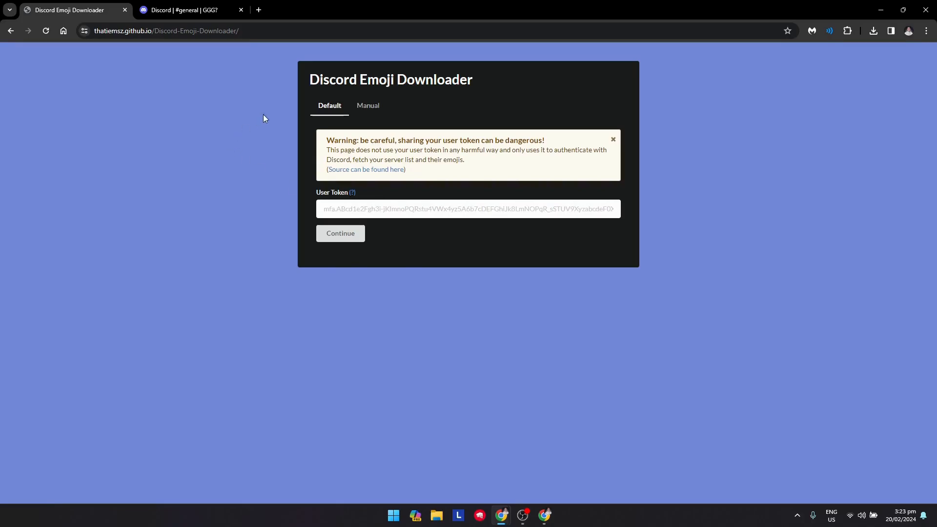
click(179, 10)
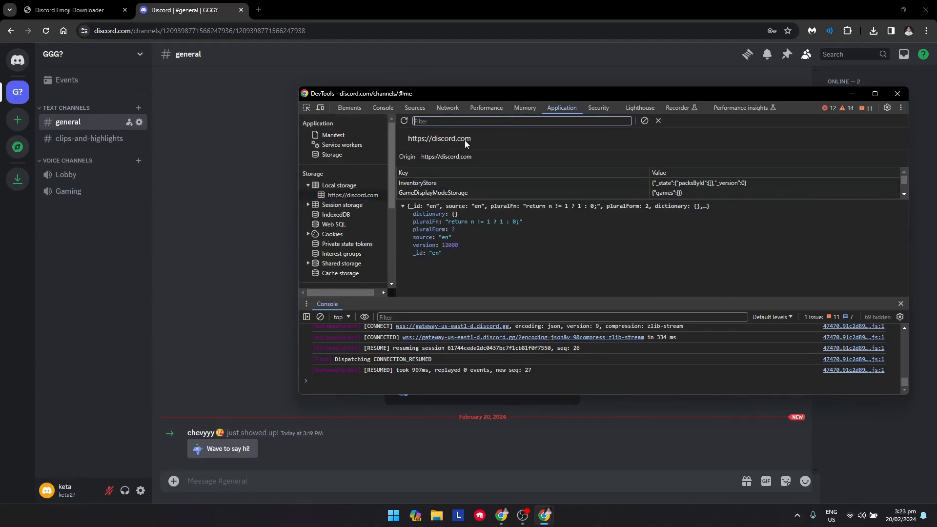
- Filter Discord's local storage for 'token' and reveal the tokens entry's value
text(token)
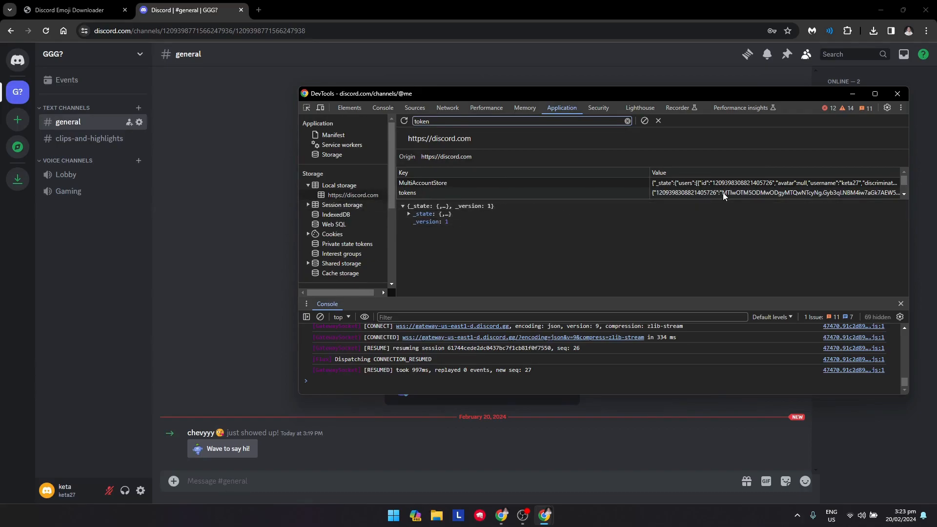
click(407, 193)
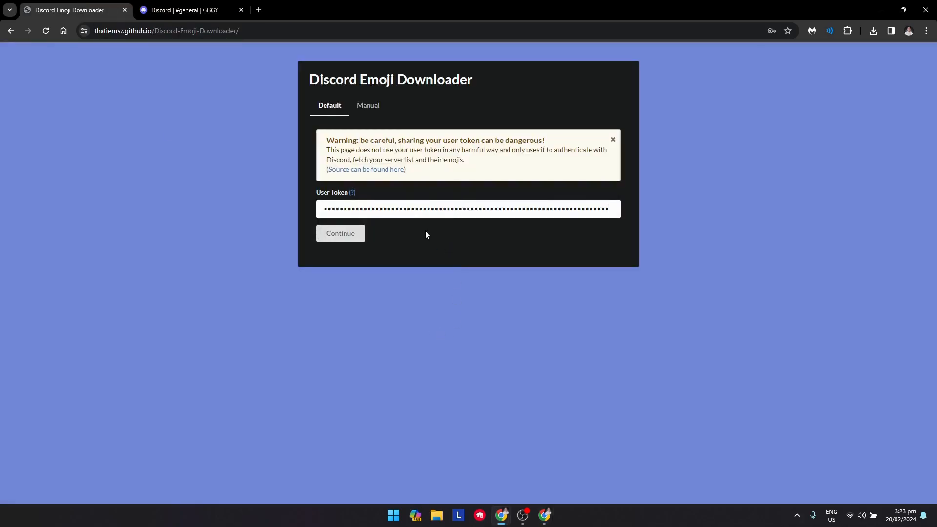
- Continue with the pasted user token and choose GGG? from the server list
click(340, 233)
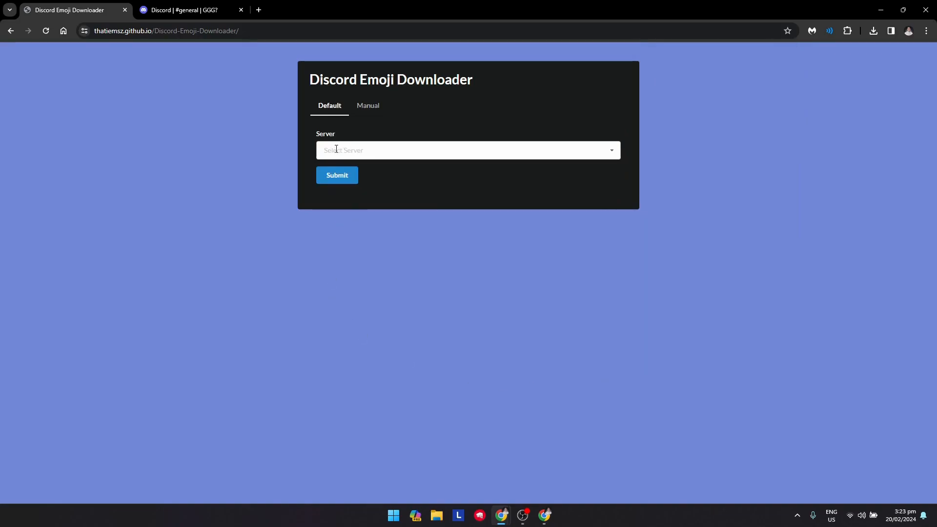
click(467, 150)
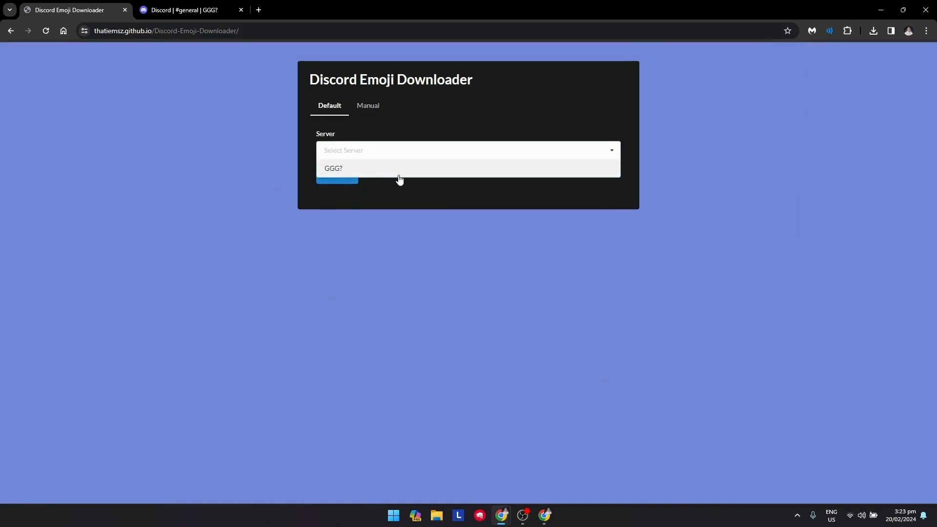
click(333, 168)
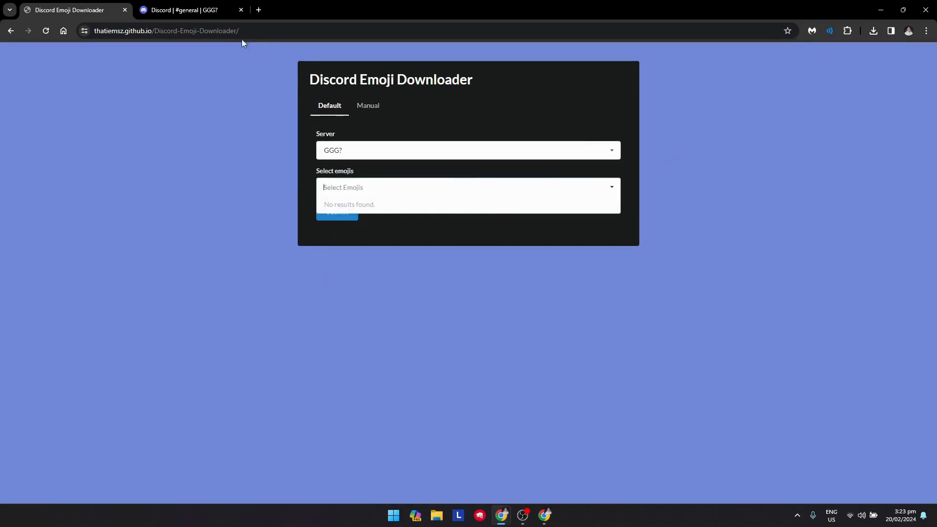
- Check the Discord tab, return and submit the GGG? download, getting the select-an-emoji error
click(185, 10)
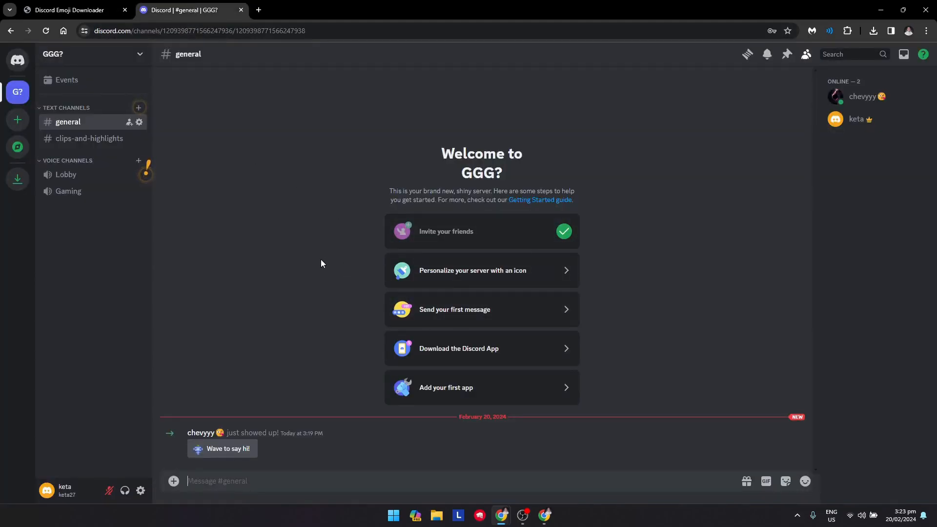
mouse_move(321, 281)
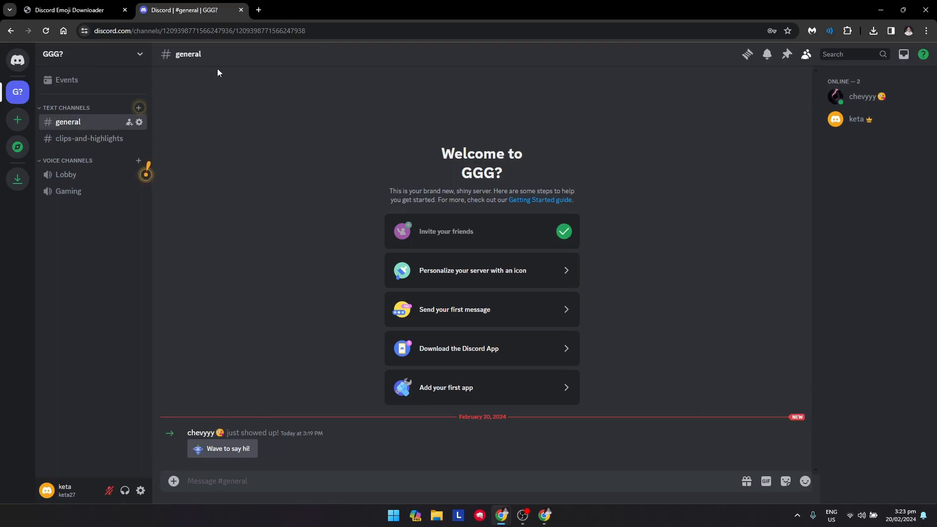
click(71, 10)
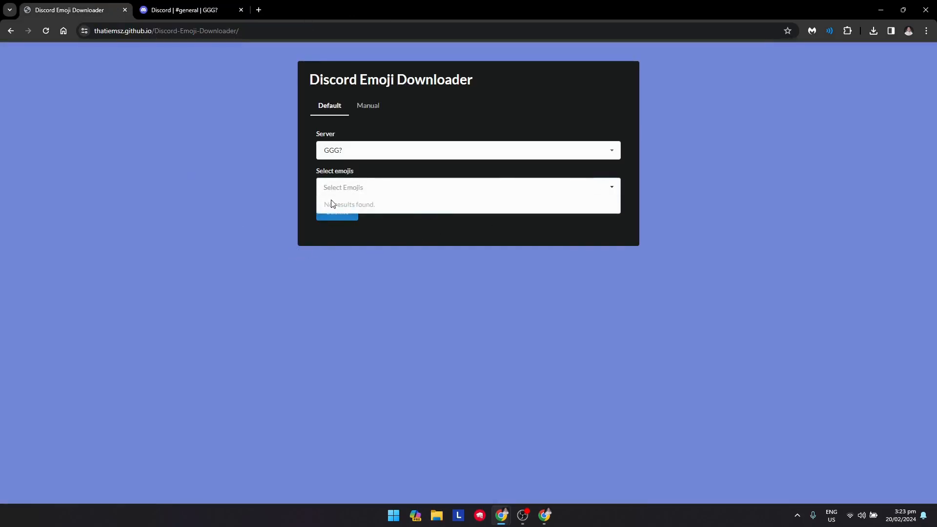
click(337, 212)
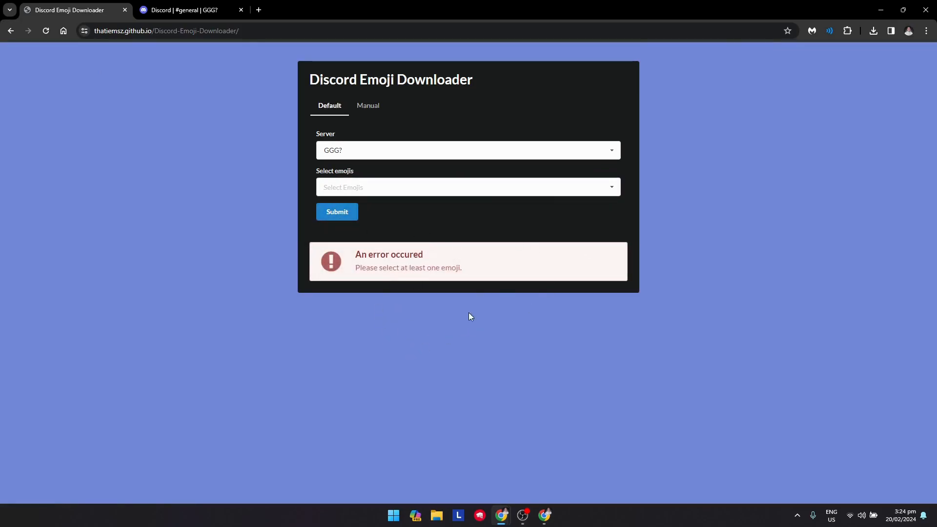
mouse_move(460, 358)
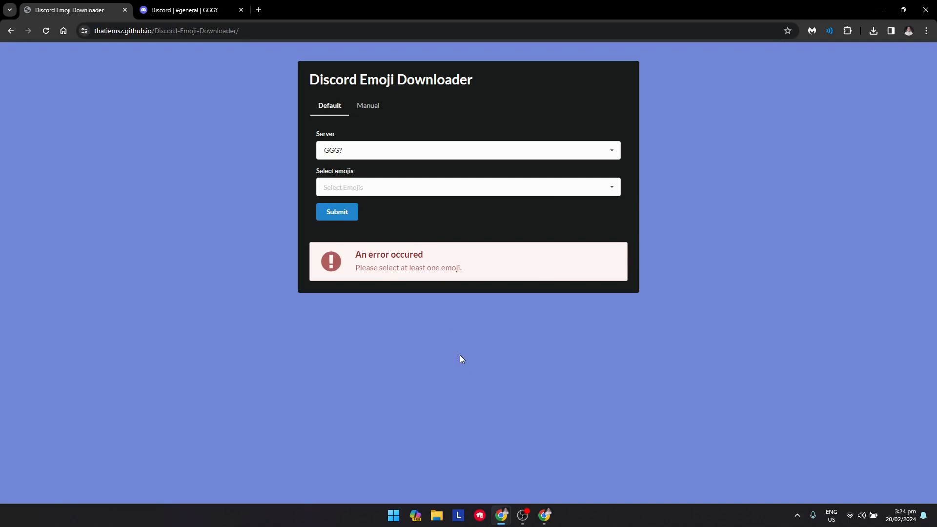